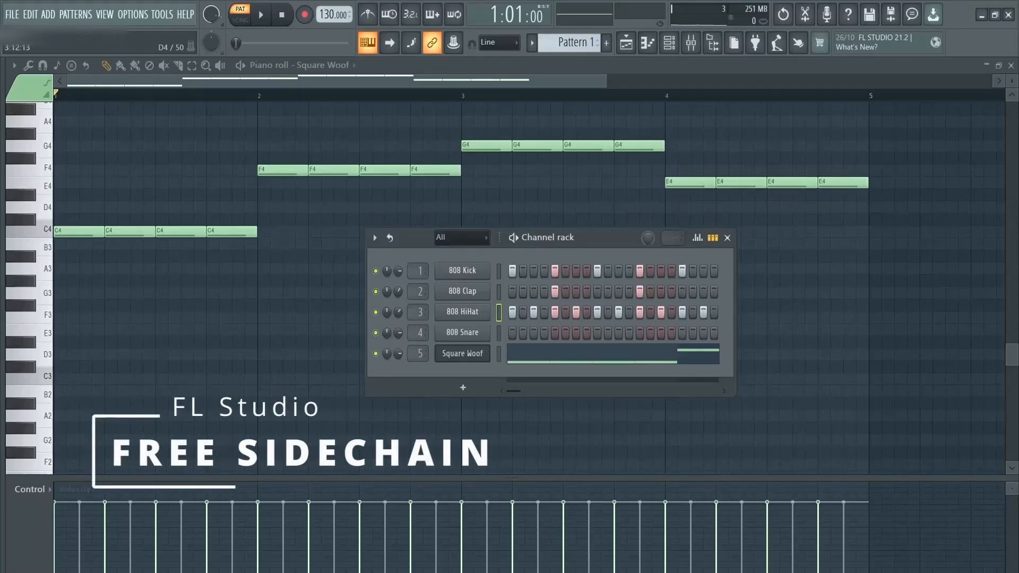
- Show the Square Woof mixer track with its Kickstart 2 effect and play the pattern
click(261, 14)
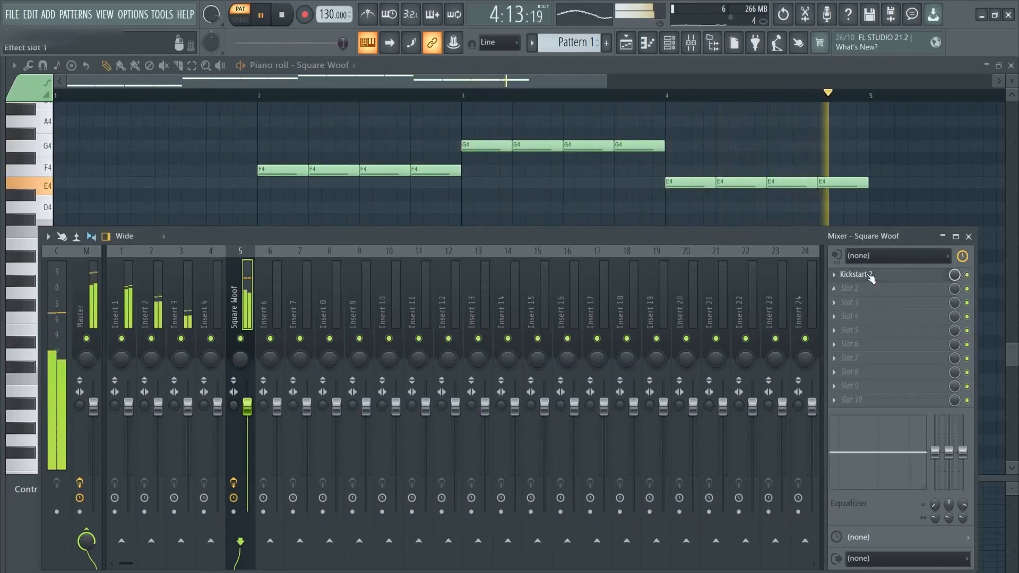
- Bypass Kickstart 2 to compare the sound, then bring up its slot options
click(855, 274)
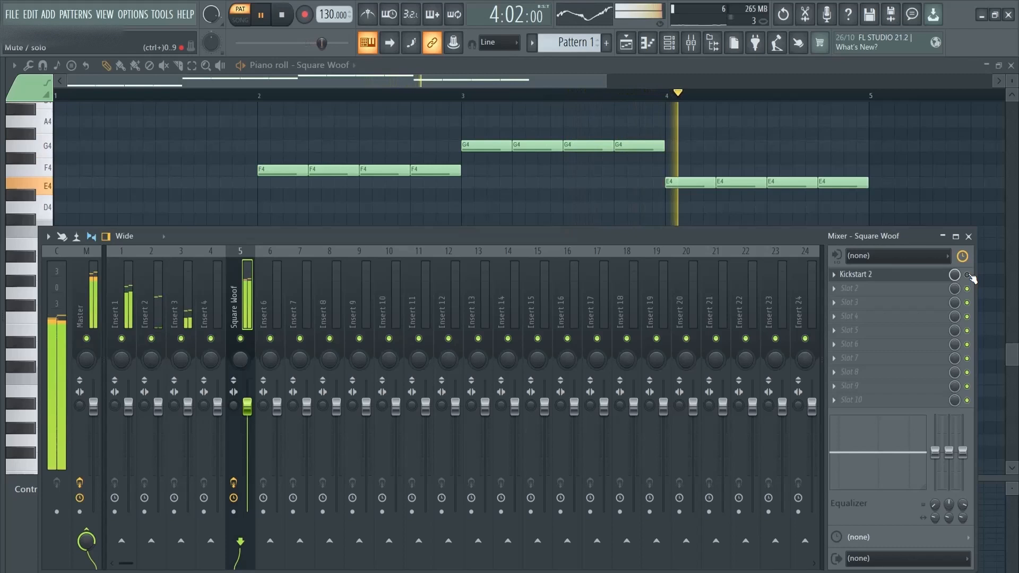
click(856, 274)
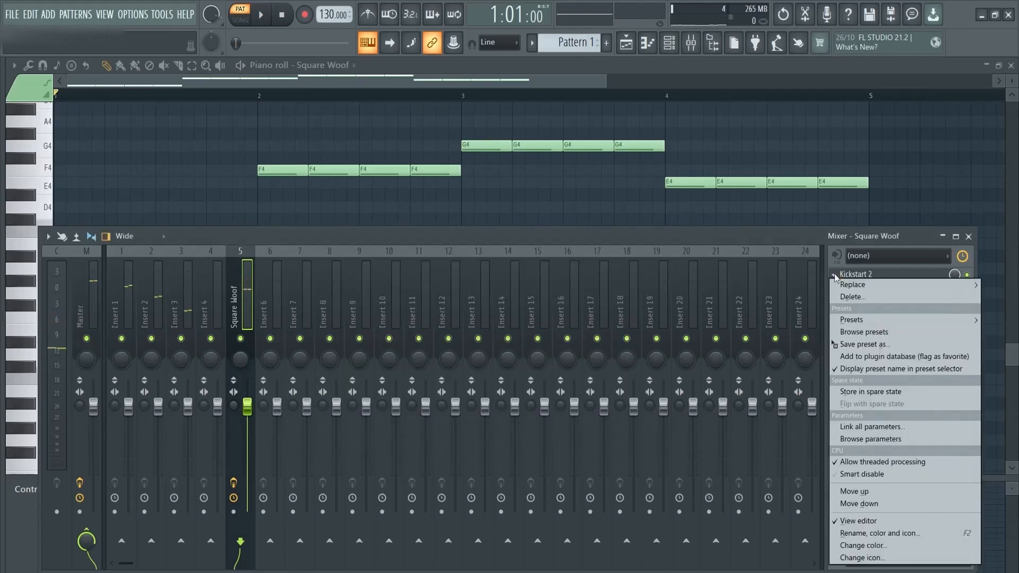
- Swap the Kickstart 2 slot for Fruity Love Philter via Replace
click(853, 285)
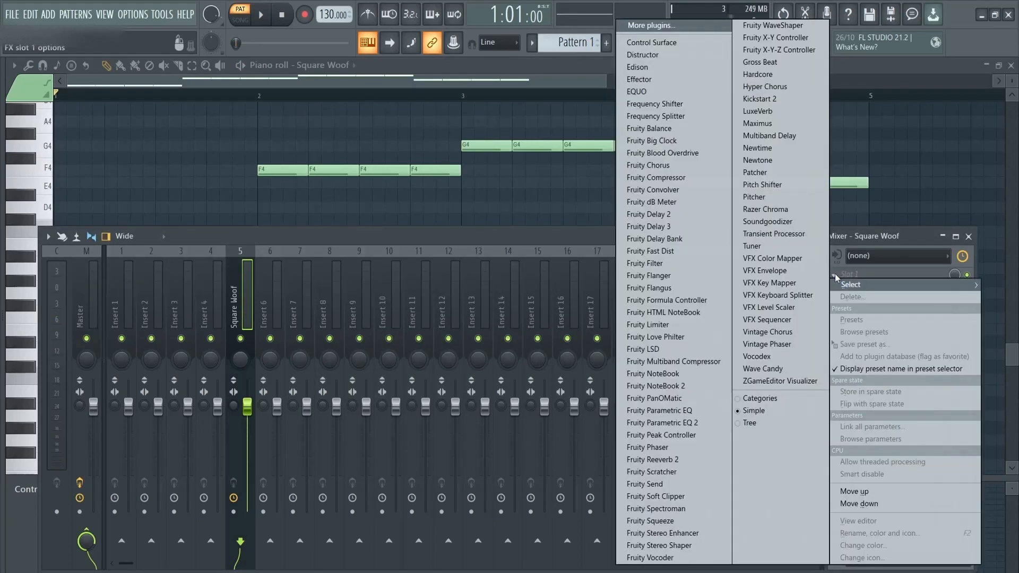
mouse_move(656, 337)
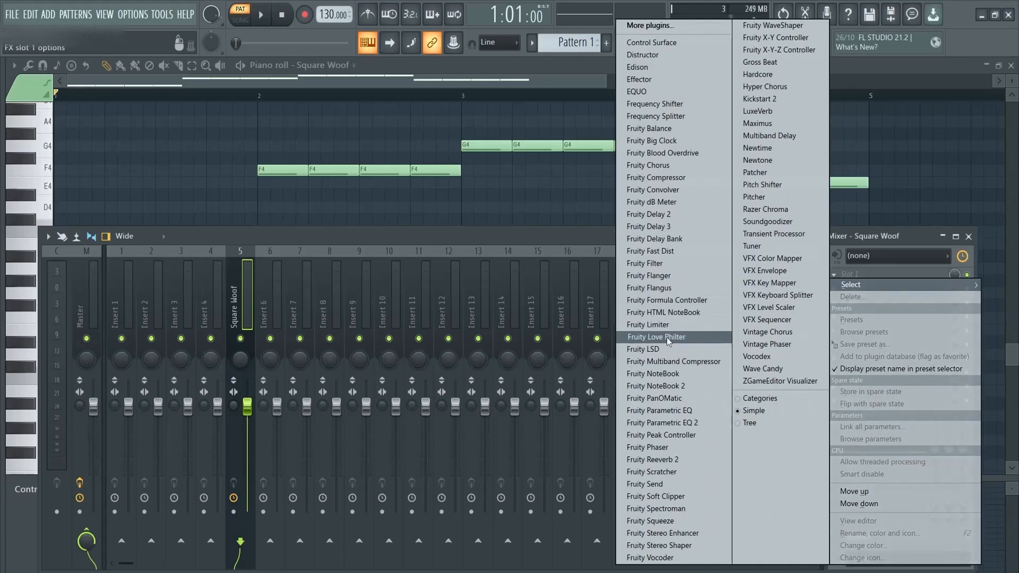
click(656, 336)
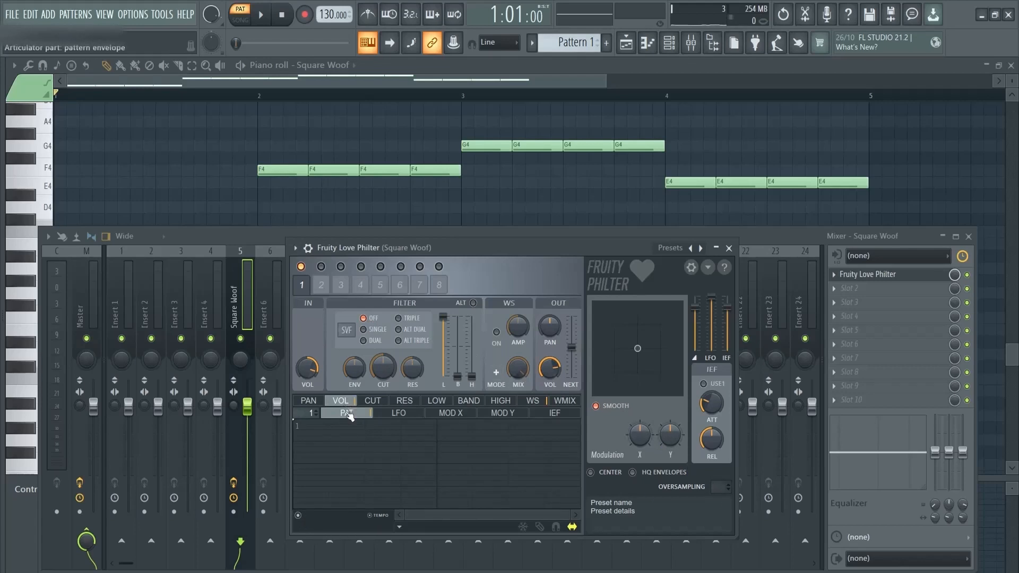
- Add and drag points on the Love Philter VOL PAT envelope into a rise-and-fall shape
click(261, 14)
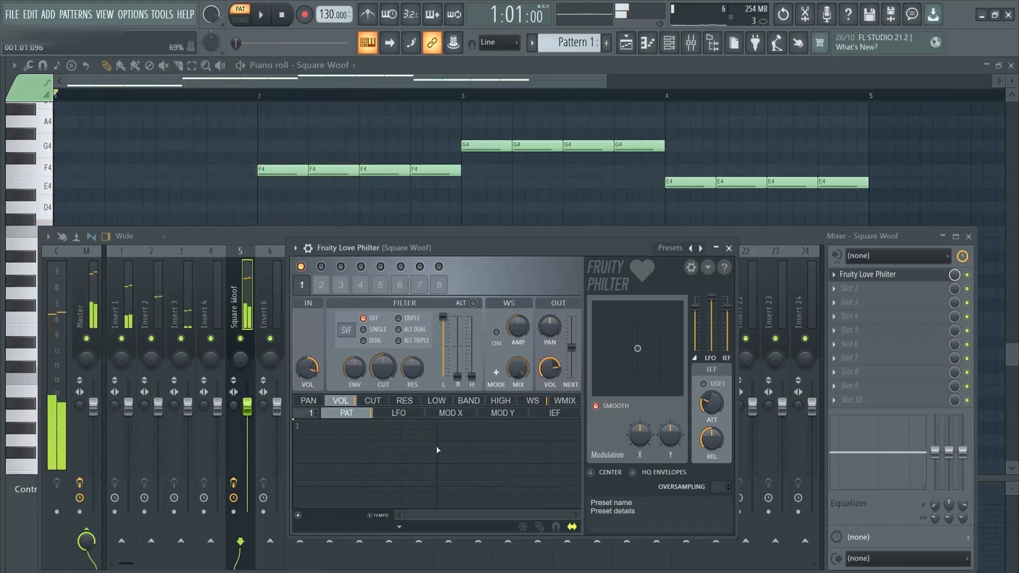
drag(298, 423, 435, 446)
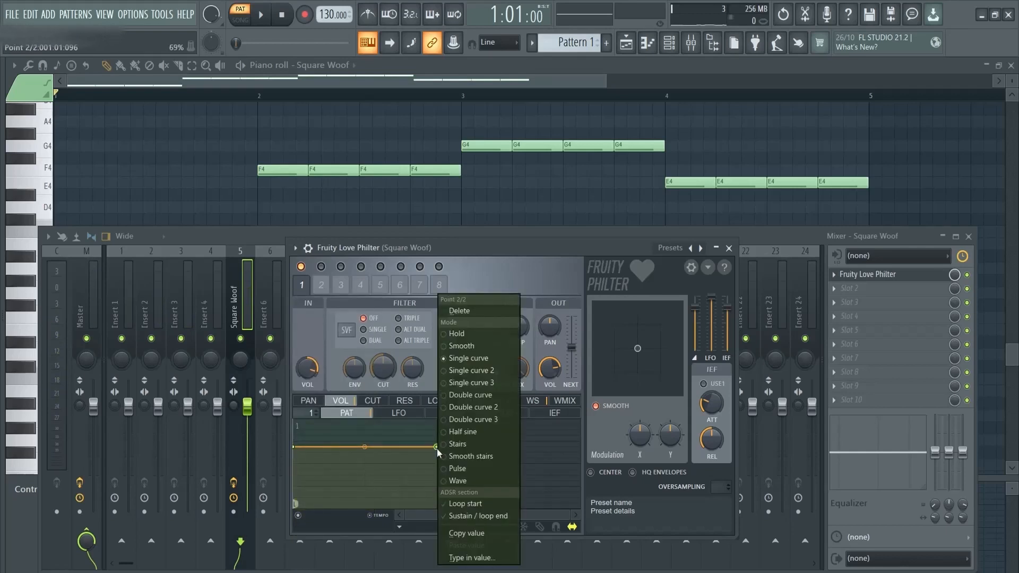
mouse_move(478, 516)
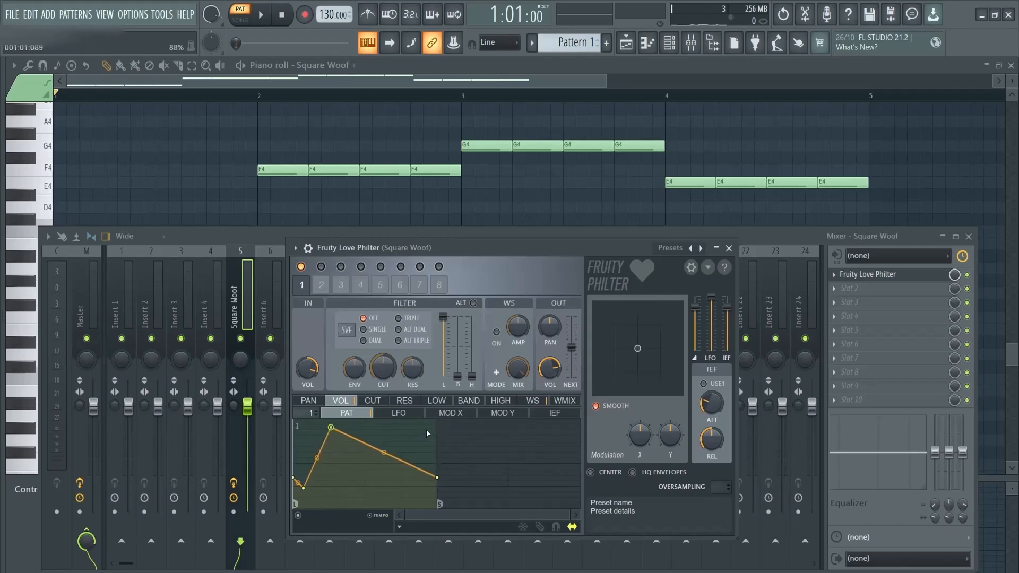
- Drop the final envelope point low, curve the rise between points 2 and 3, and play
drag(427, 434, 437, 475)
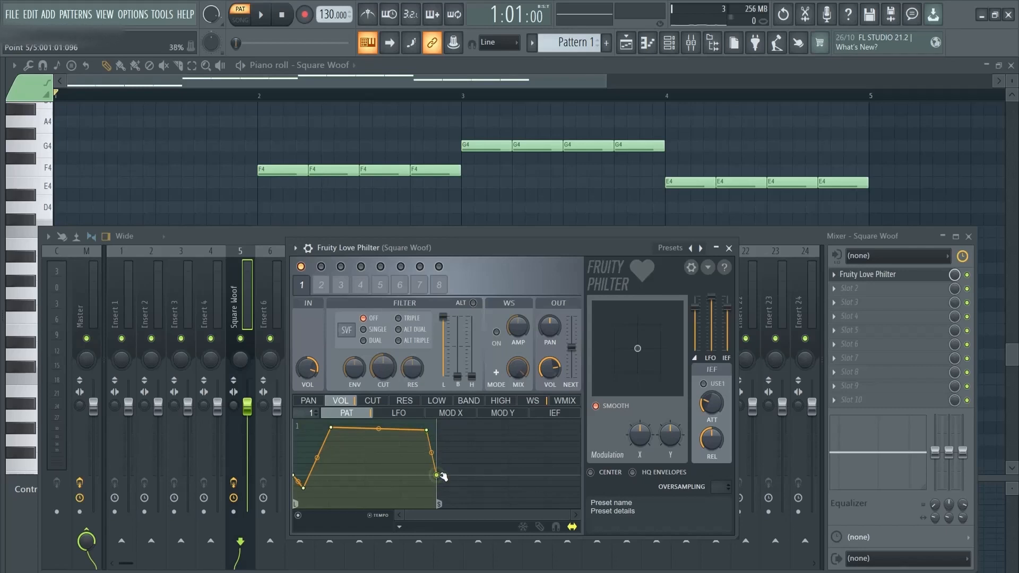
drag(438, 475, 428, 427)
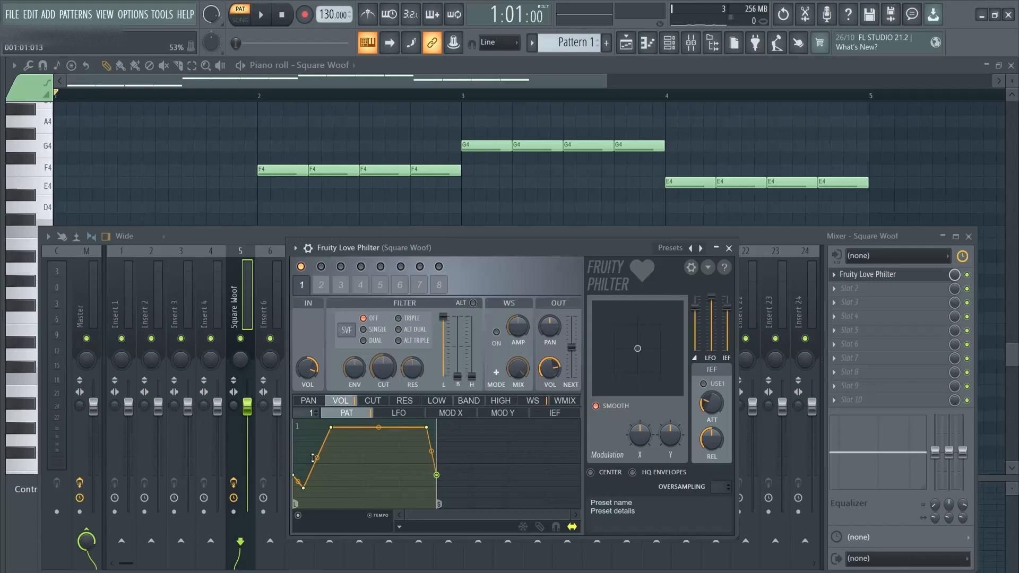
drag(315, 461, 331, 481)
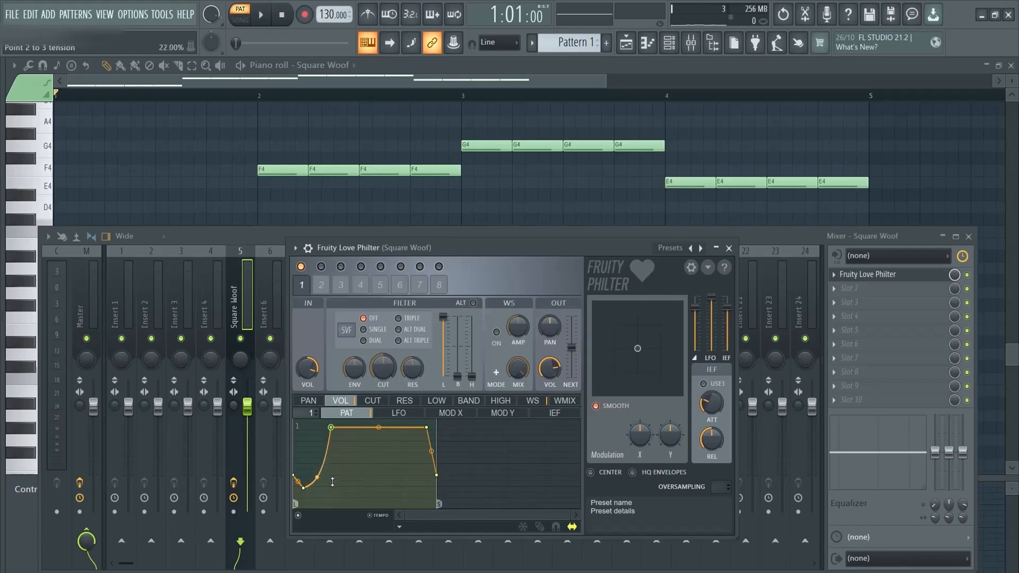
click(259, 14)
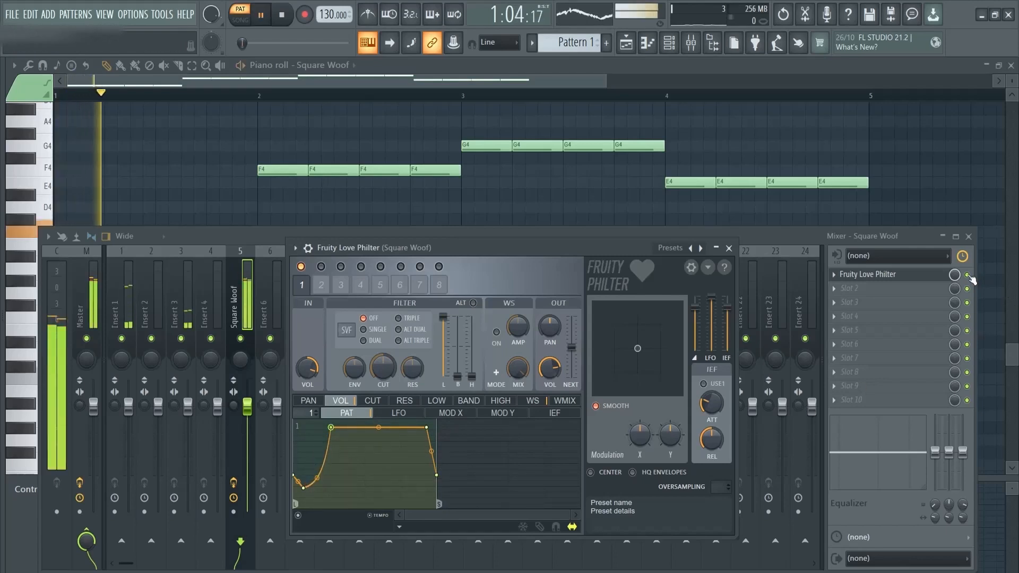